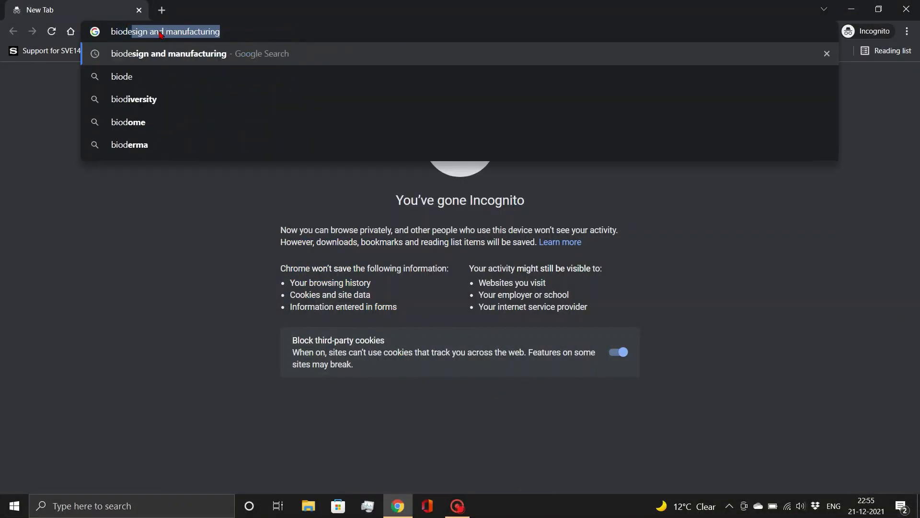
Step: Search for 'biodesign and manufacturing' and open the Springer journal's manuscript submission link
key(Enter)
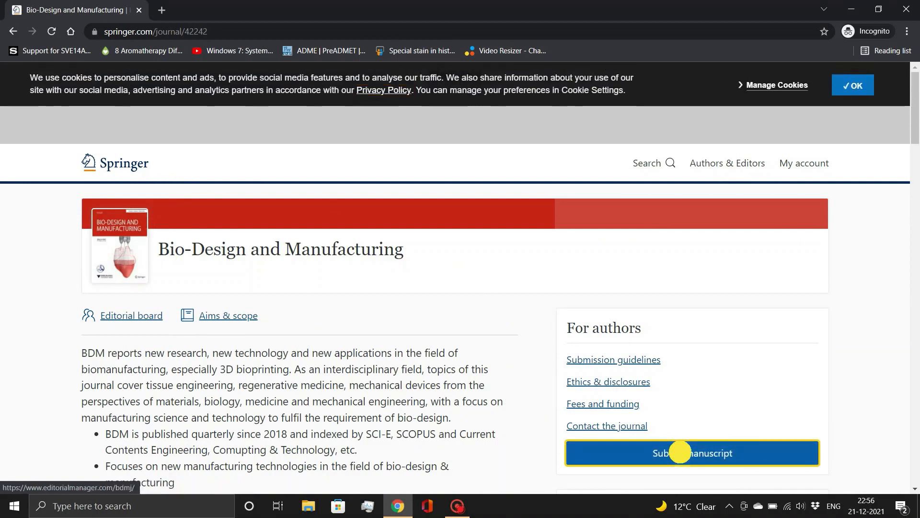
click(682, 453)
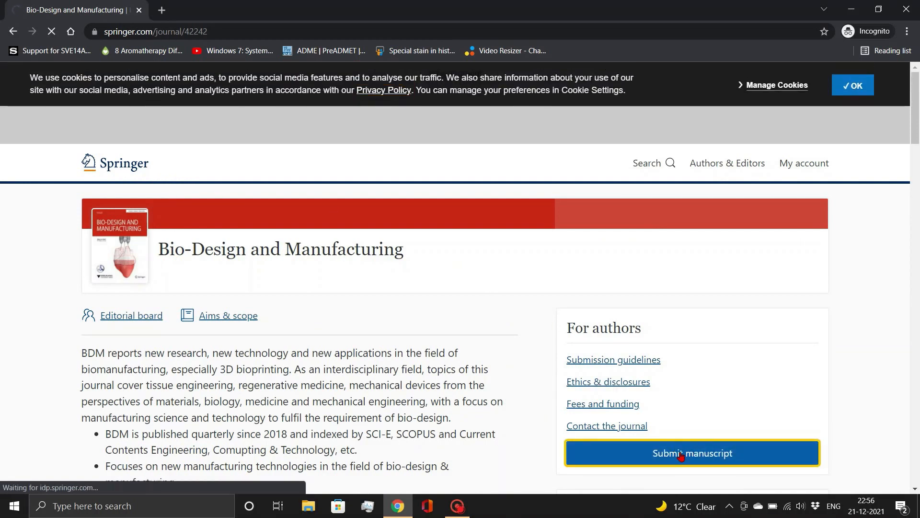
click(682, 453)
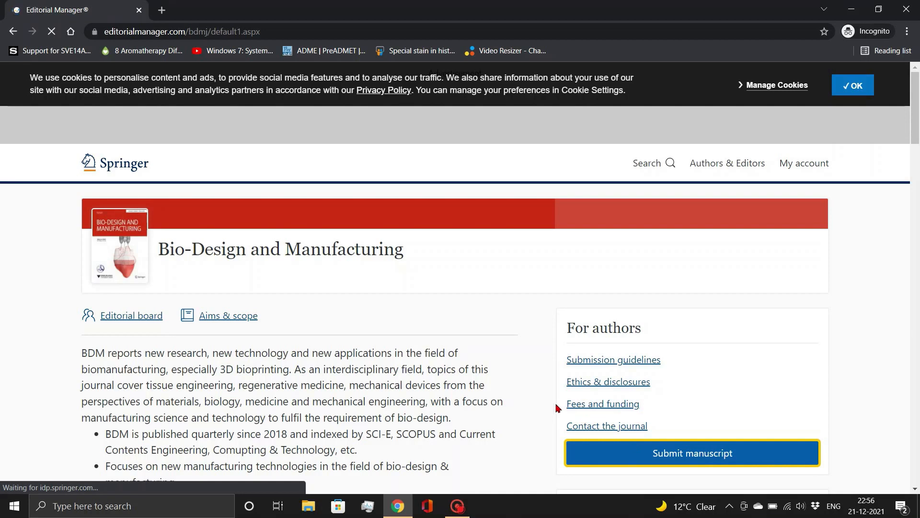
Step: Let the Bio-Design and Manufacturing Editorial Manager login page finish loading
click(692, 453)
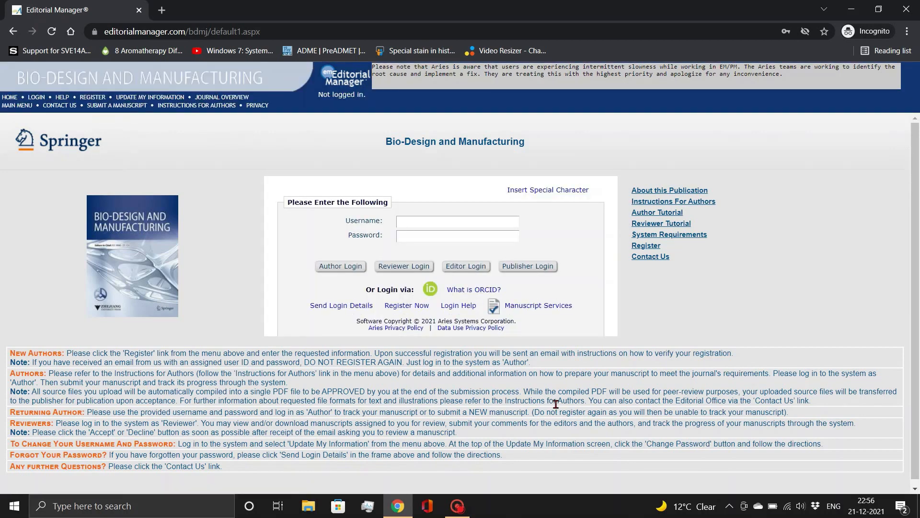
mouse_move(409, 311)
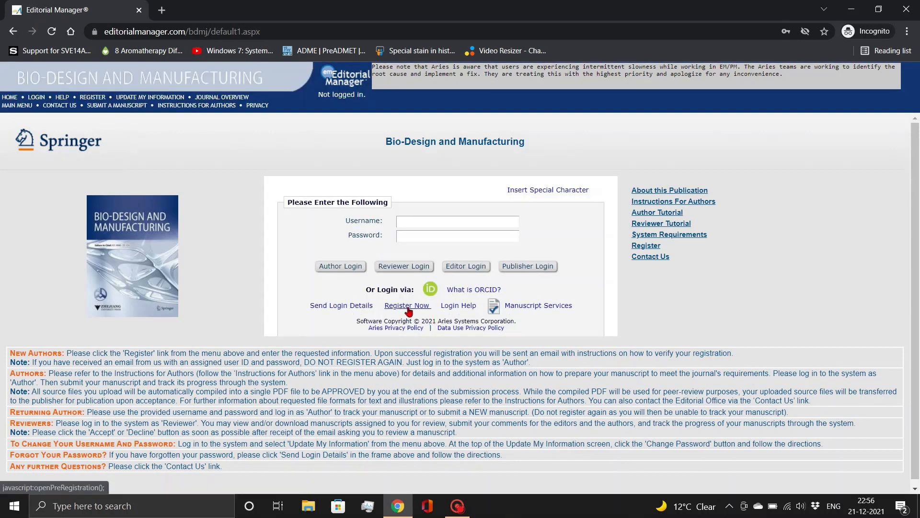
Step: Start a new user registration and enter the given and family names
click(408, 305)
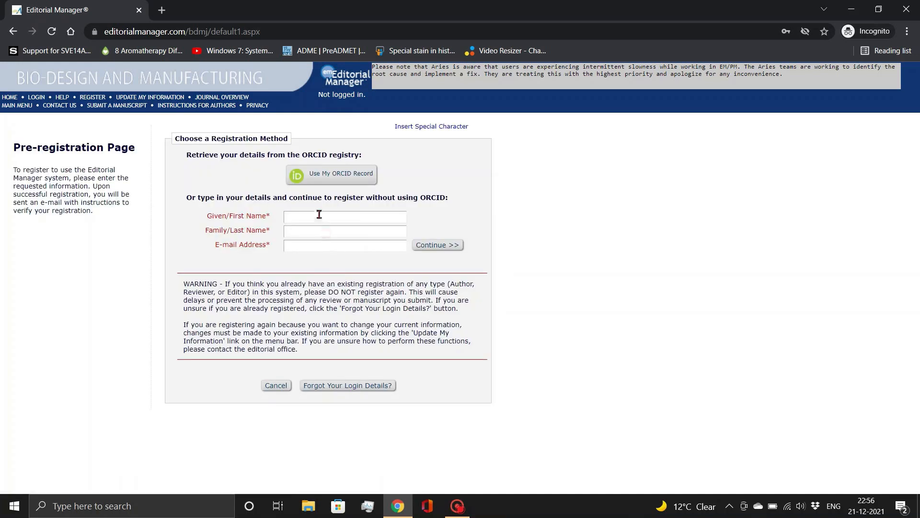
text(lean)
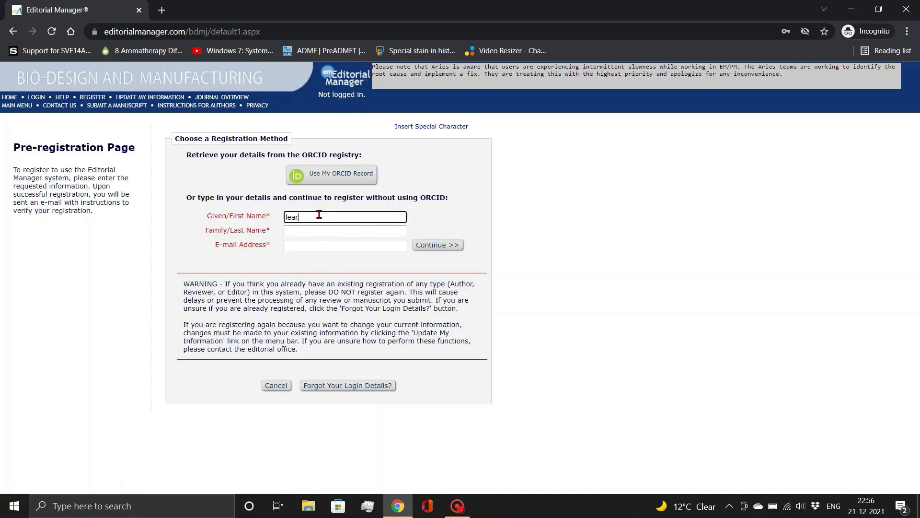
text(sc)
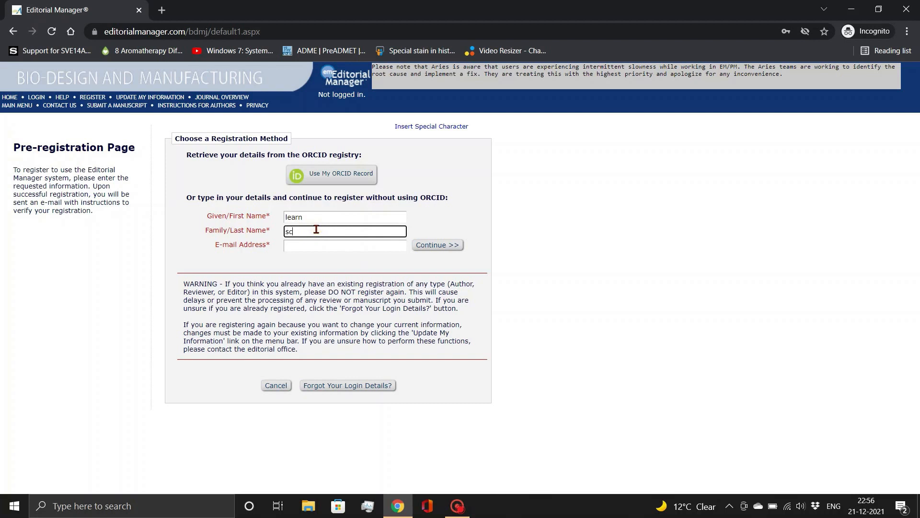
text(itech09)
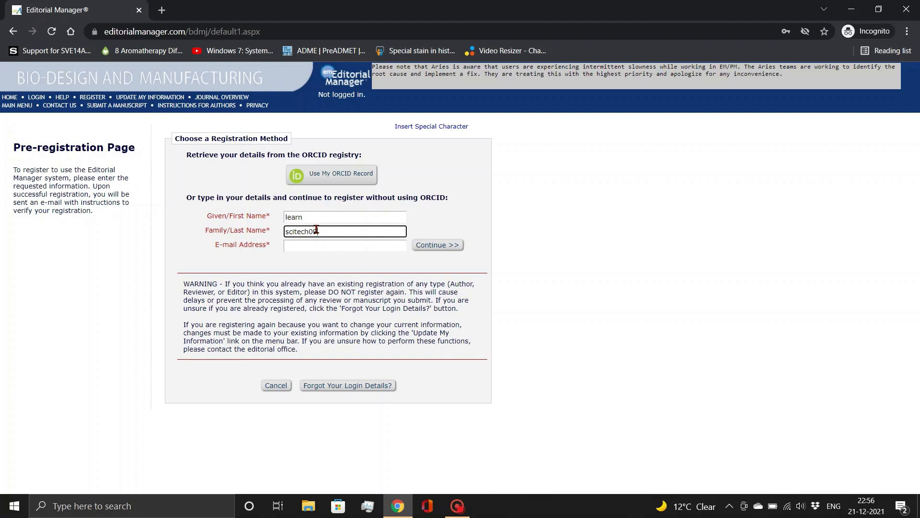
Step: Enter the e-mail address and continue to the full registration form
click(345, 244)
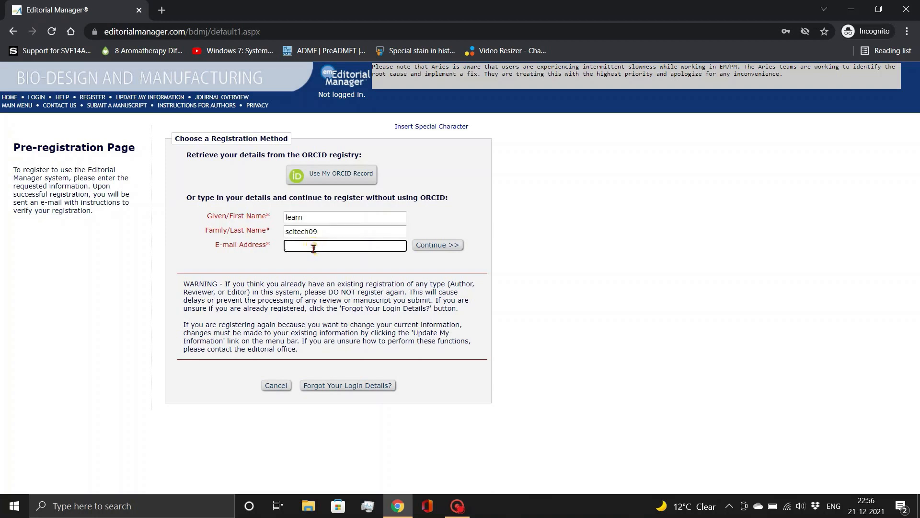
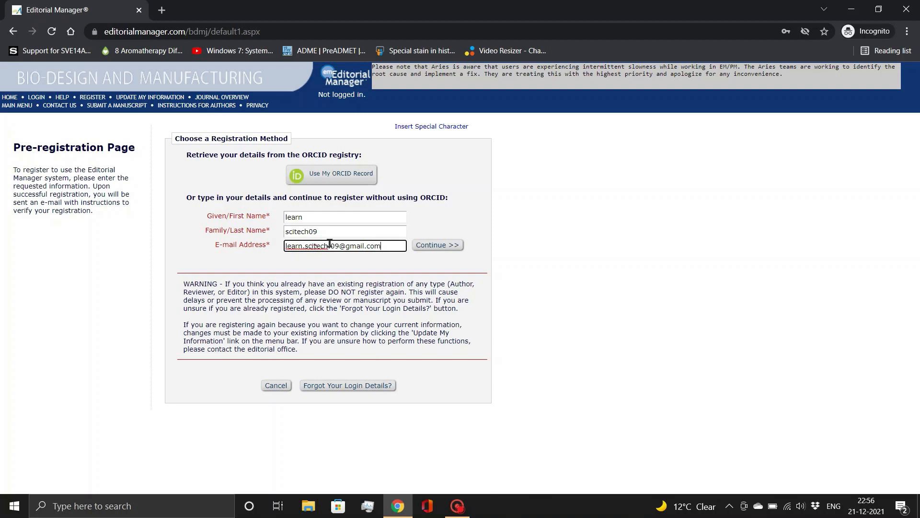
click(437, 245)
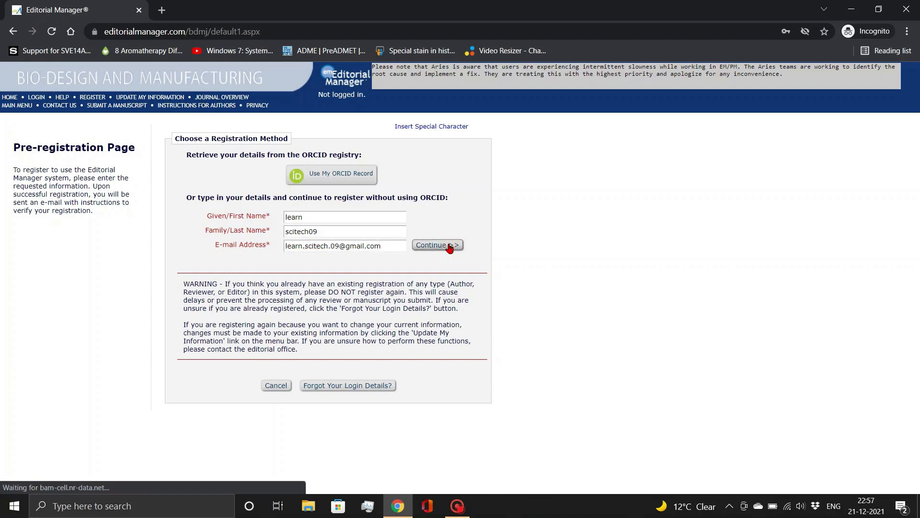
Step: Set title to Dr., fill the username and passwords, and enter degree PhD
click(437, 244)
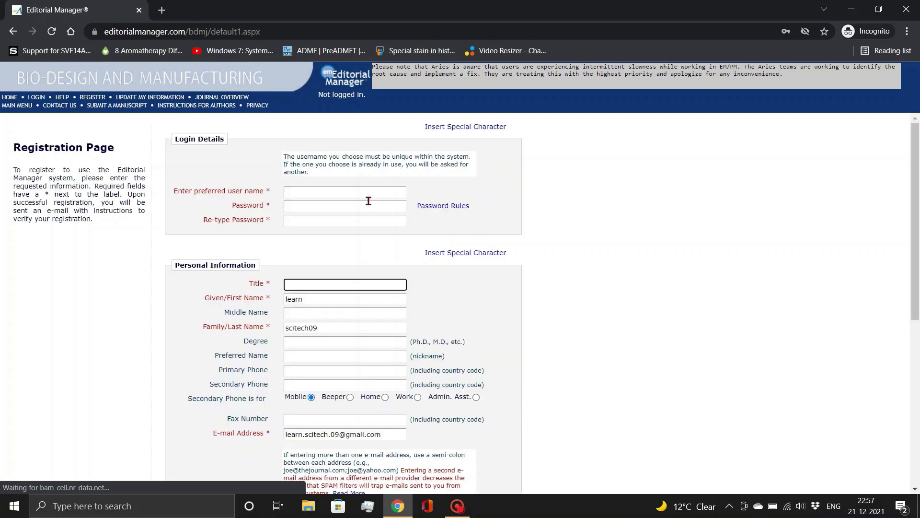
mouse_move(309, 270)
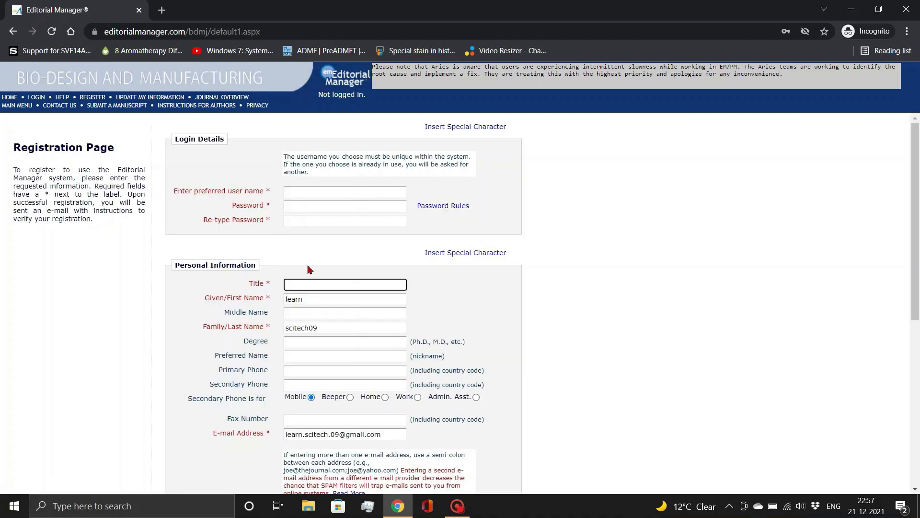
text(Dr.)
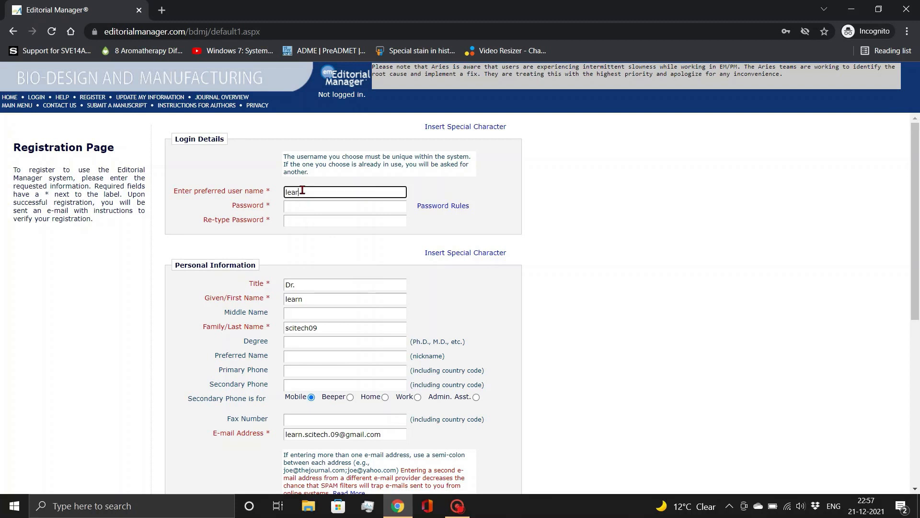
text(n.scitech.09)
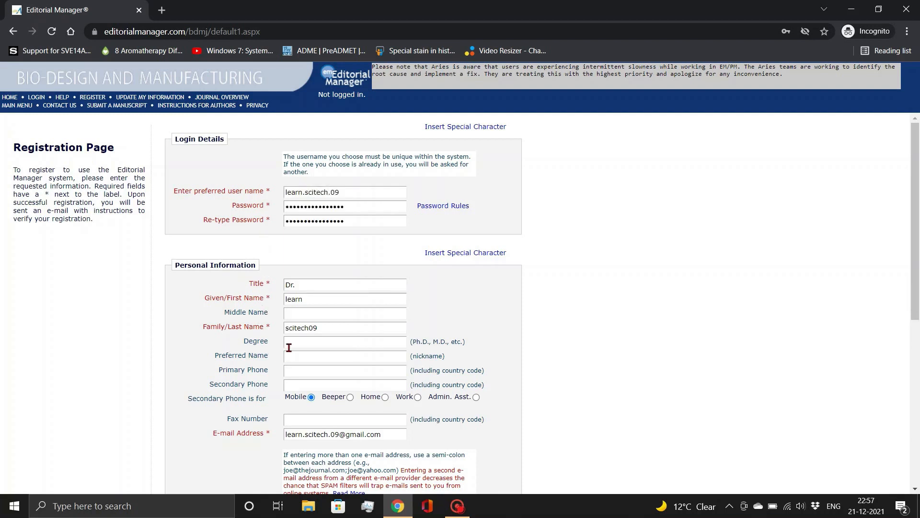
text(Ph)
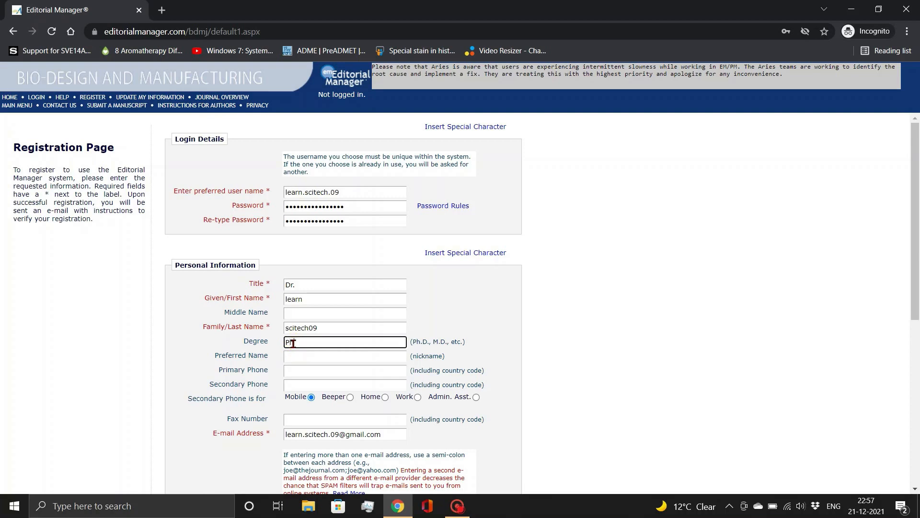
text(hD)
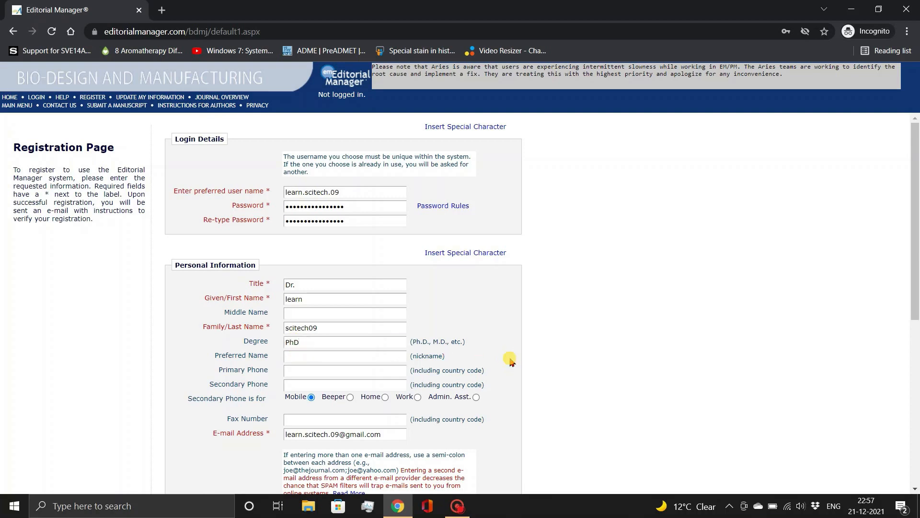
Step: Scroll to the ORCID field and launch the ORCID sign-in window via Fetch/Register
scroll(down, 3)
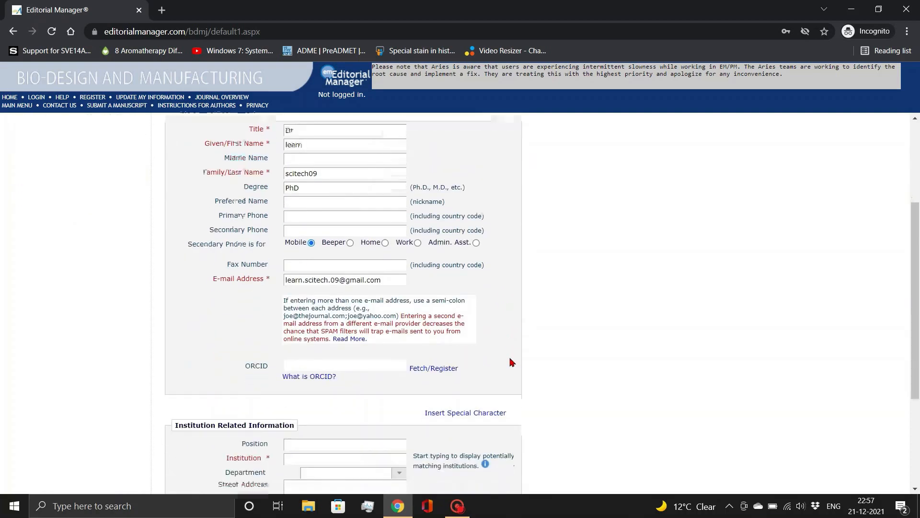
scroll(down, 3)
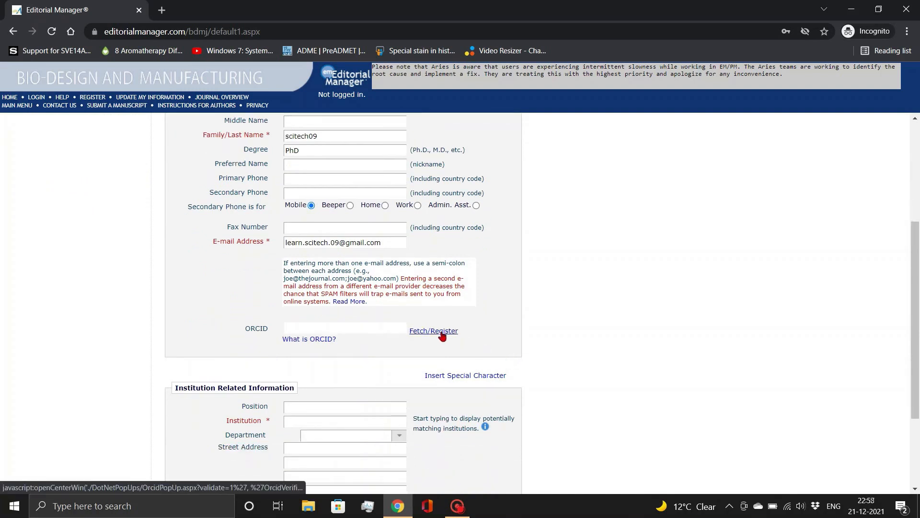
click(434, 331)
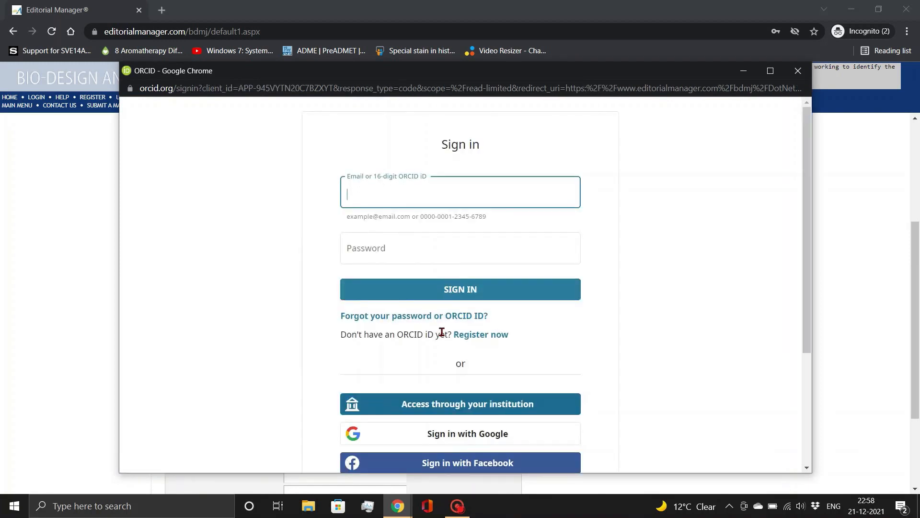
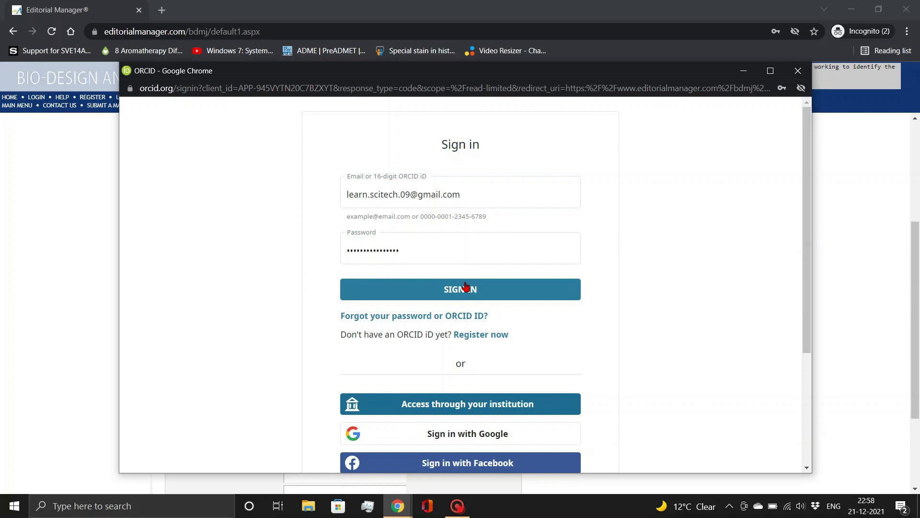
Step: Sign in to ORCID and authorize Springer Nature to read the record
click(460, 289)
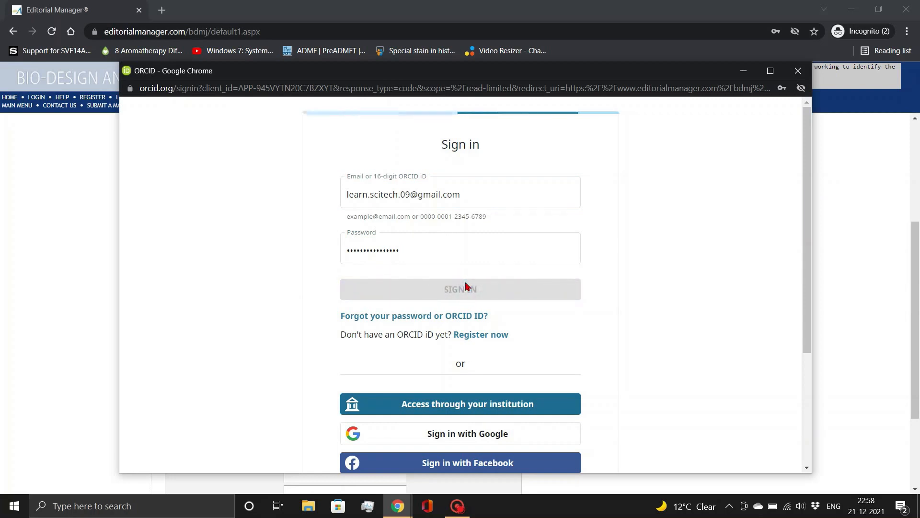
click(461, 289)
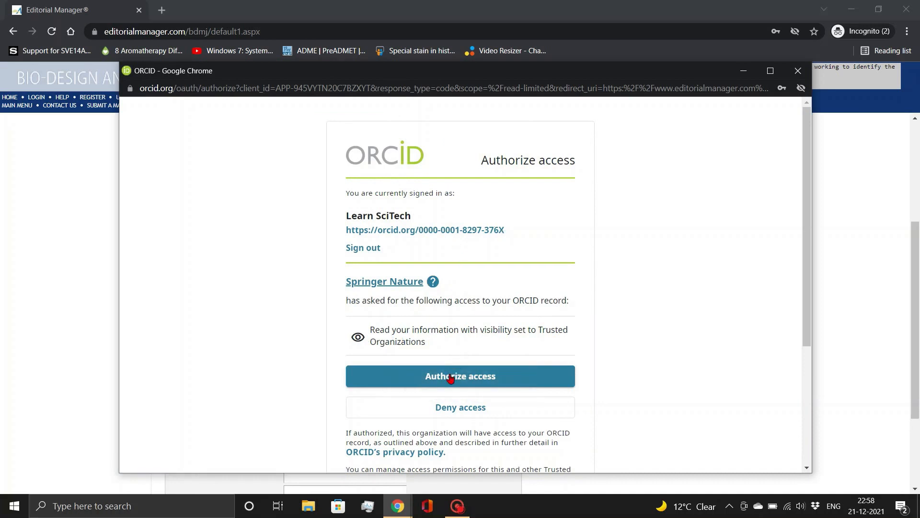
click(460, 375)
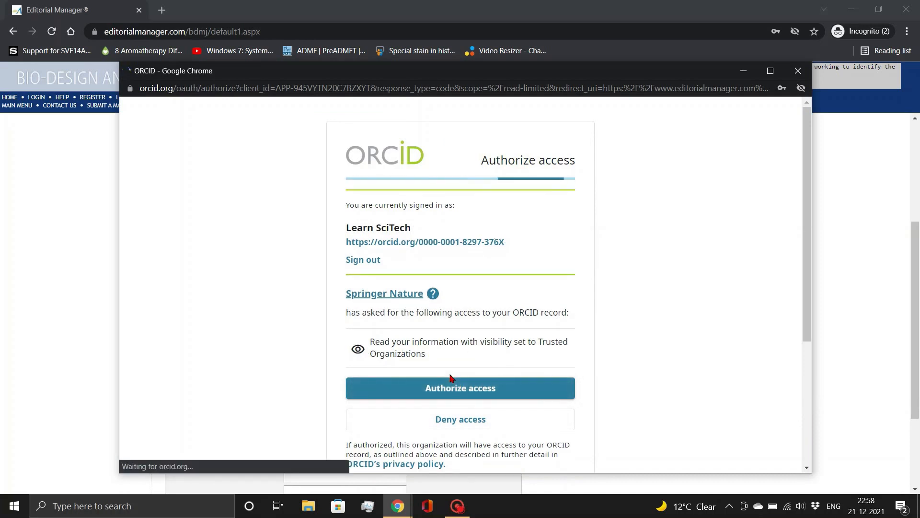
click(460, 388)
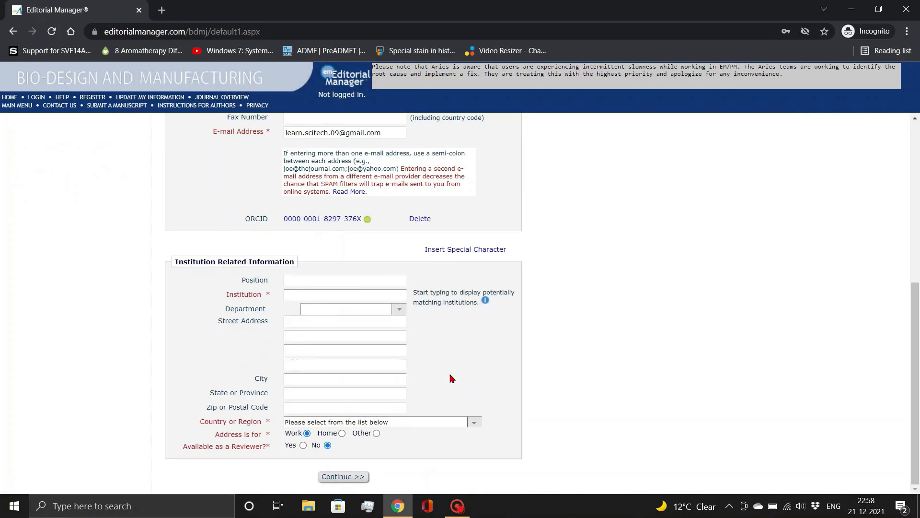
mouse_move(338, 227)
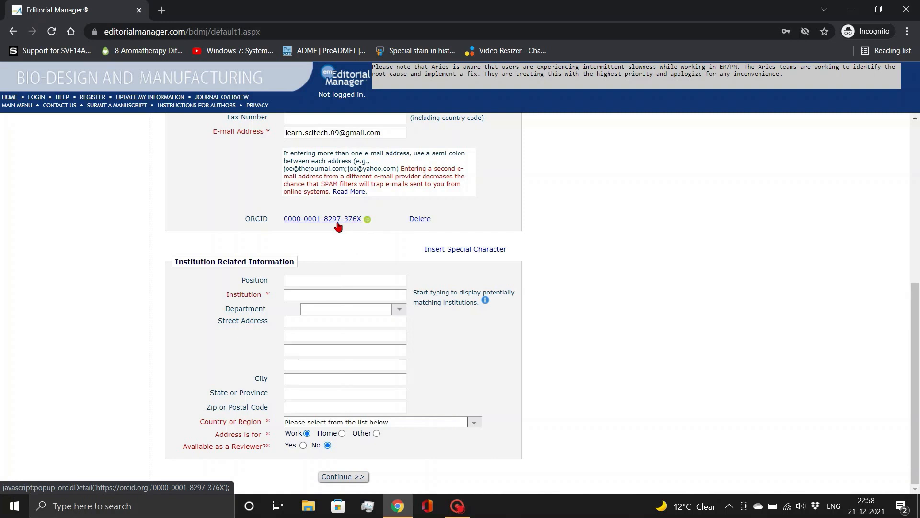
Step: Enter position 'Research Scholar' and choose Indian Institute of Technology Kharagpur as institution
click(345, 294)
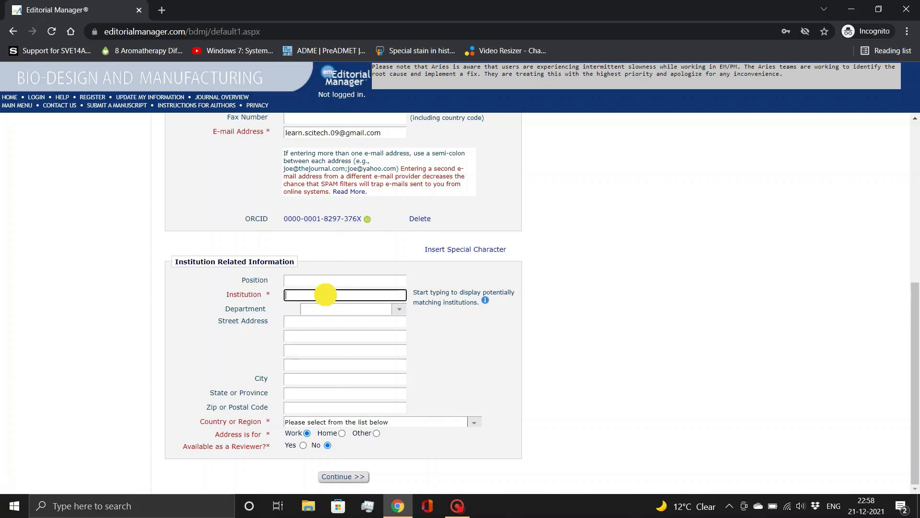
click(344, 281)
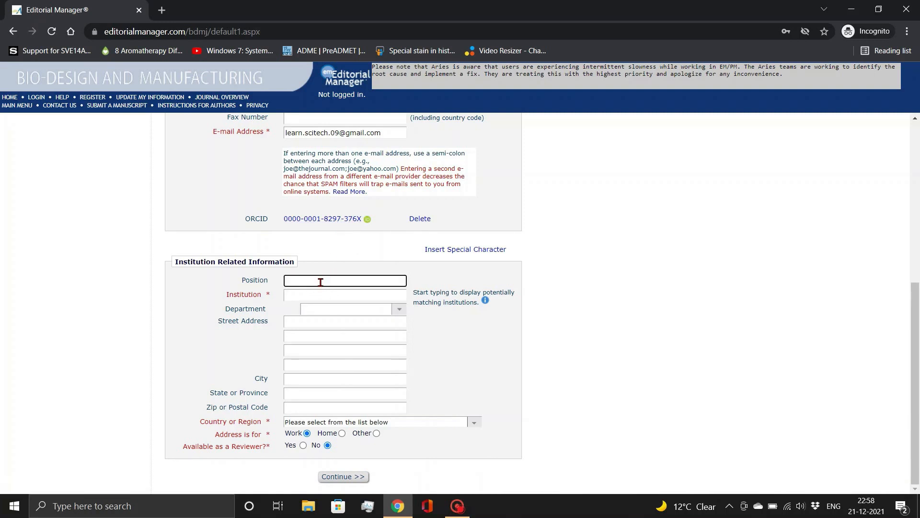
text(Research)
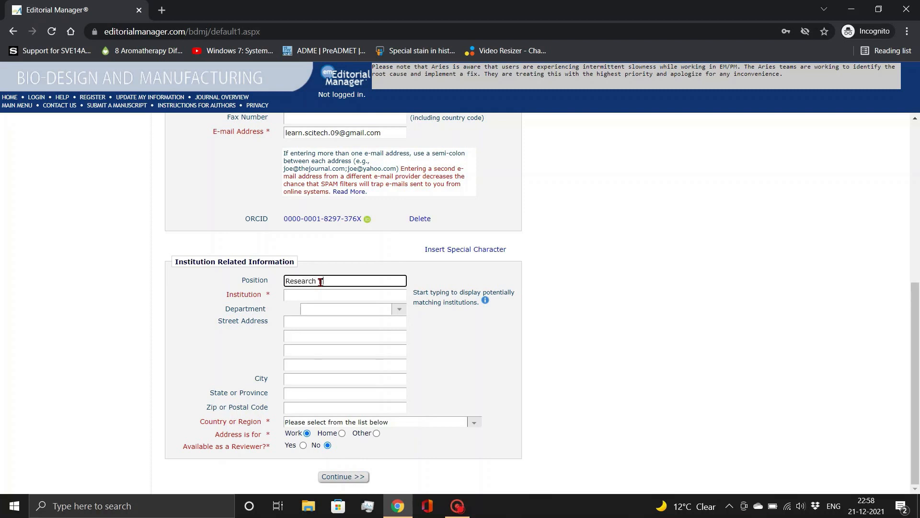
text(Scholar)
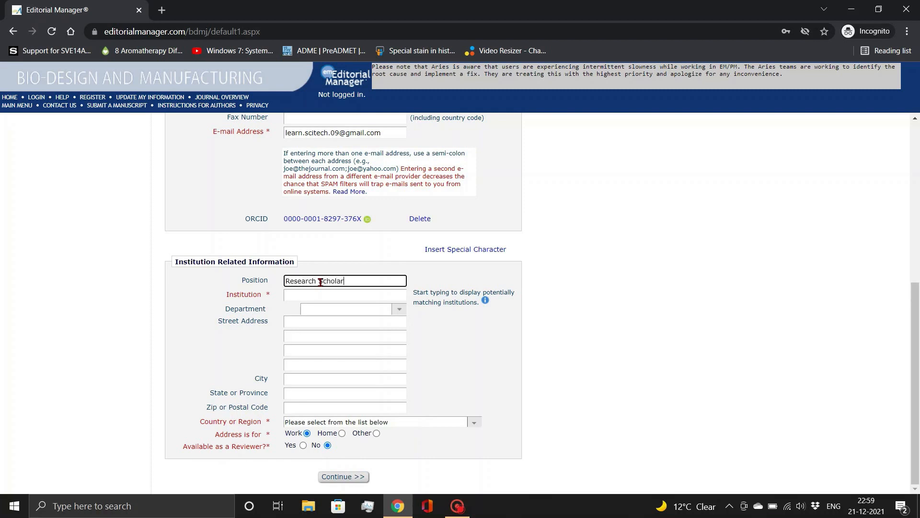
text(Ins)
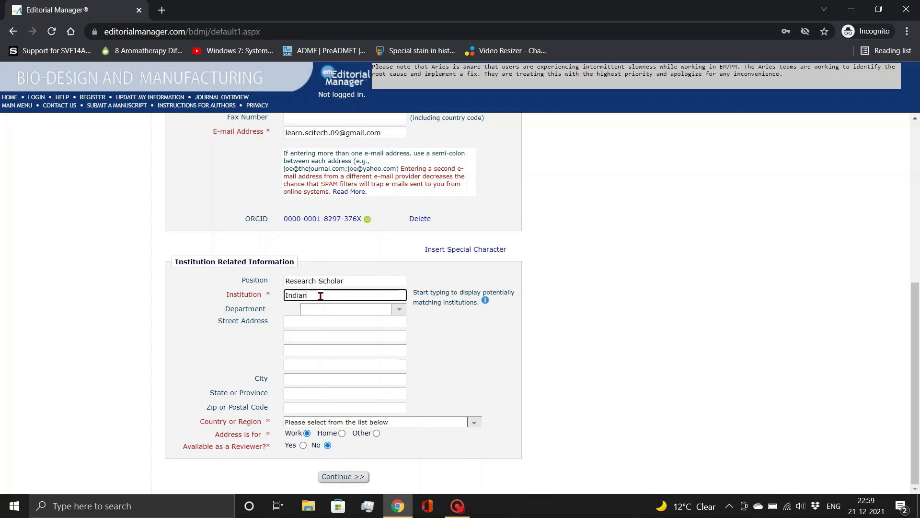
text(Inst)
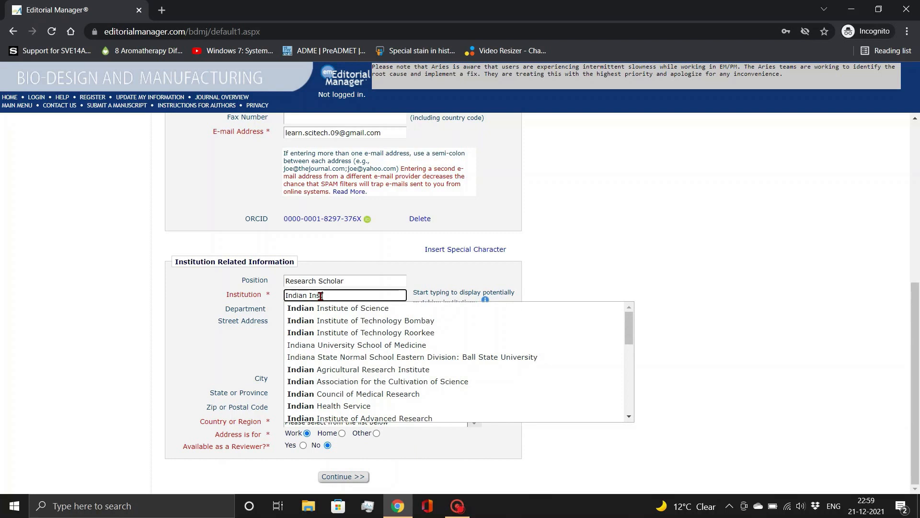
text(itute of techn)
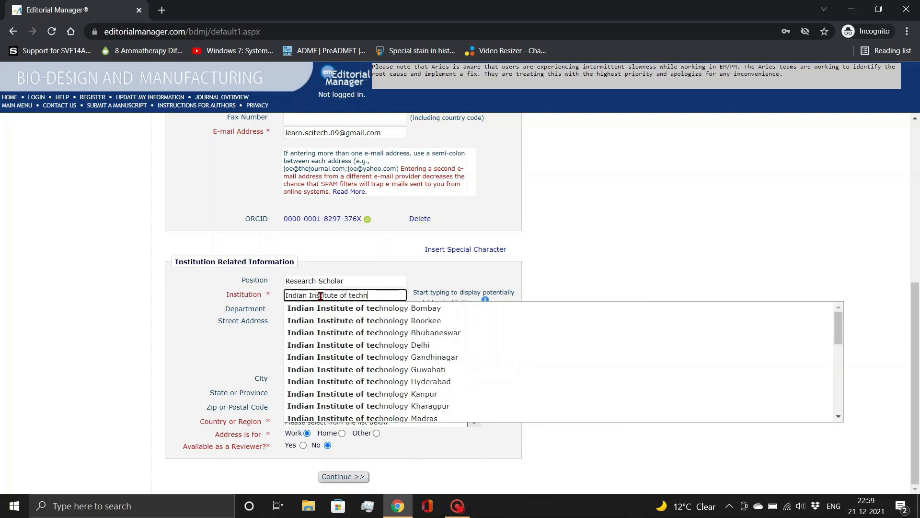
text(ology)
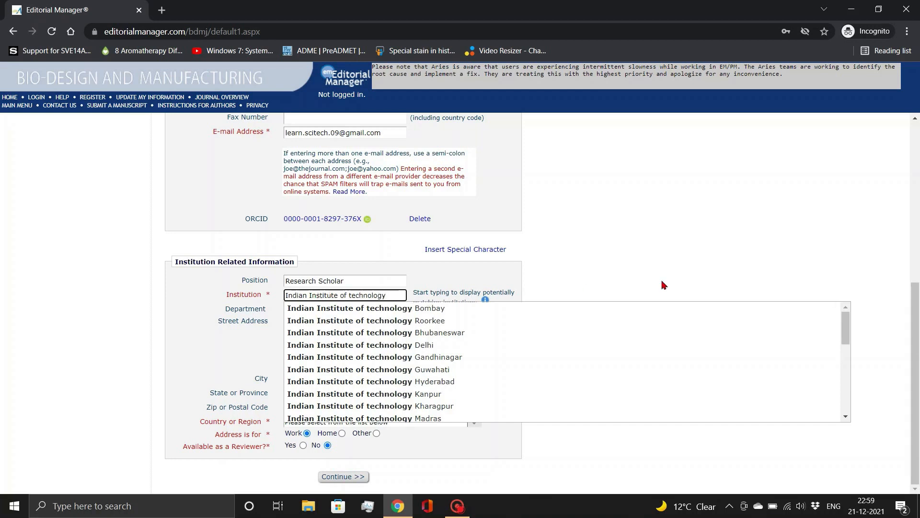
click(370, 406)
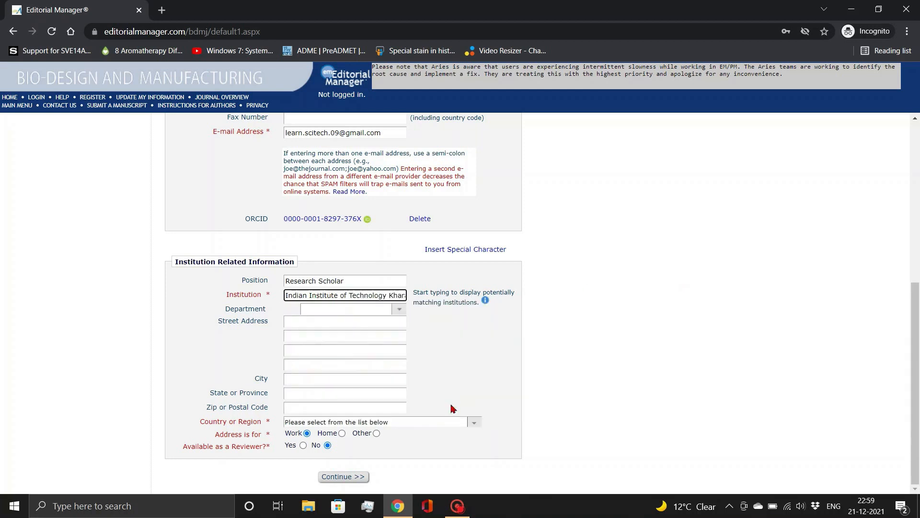
click(345, 308)
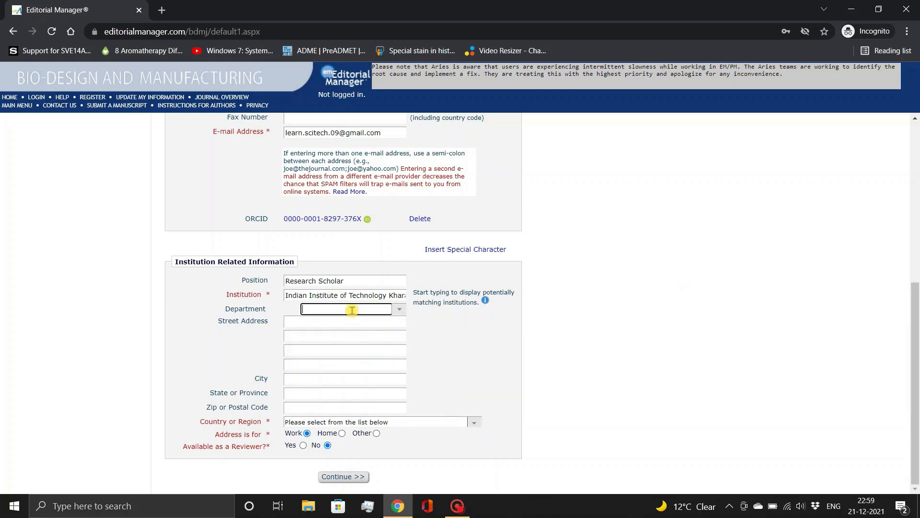
Step: Fill Biotechnology, Kharagpur, West Bengal, 721302, India, mark available as reviewer, and submit
text(Biotechnology)
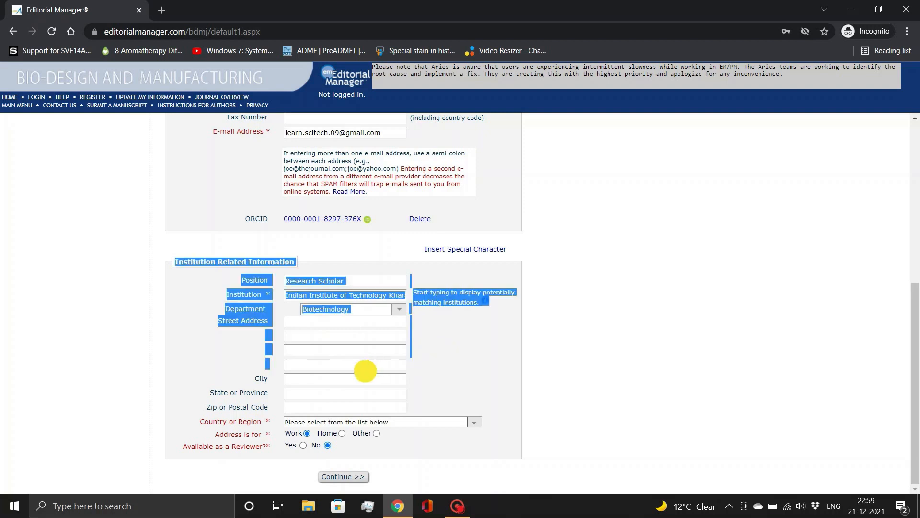
text(Kharagpur)
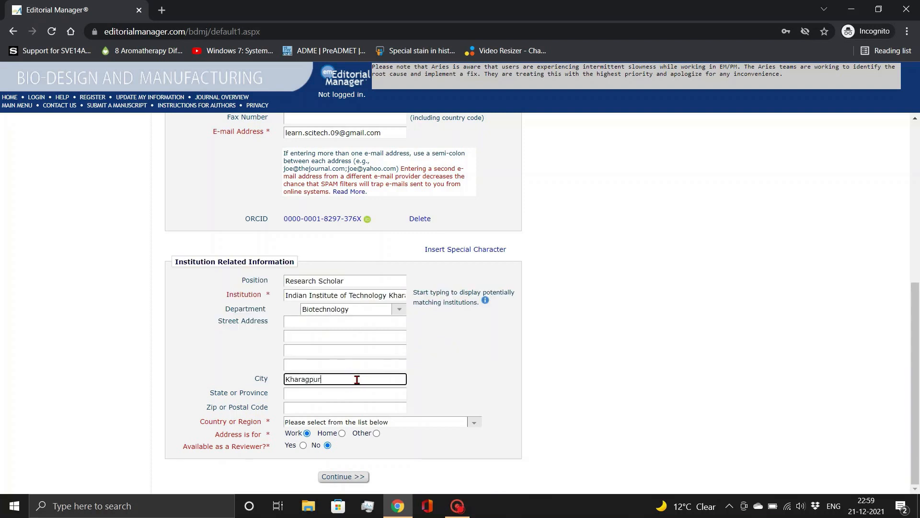
text(W)
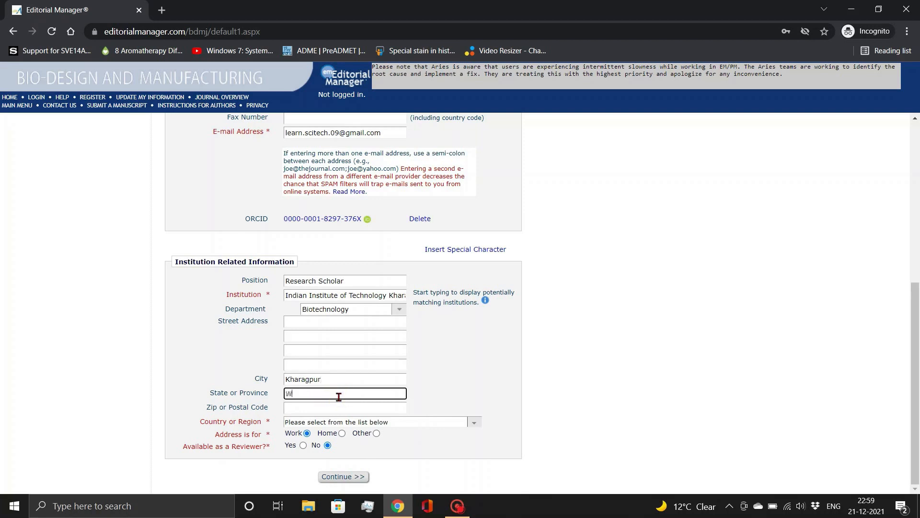
text(est Be)
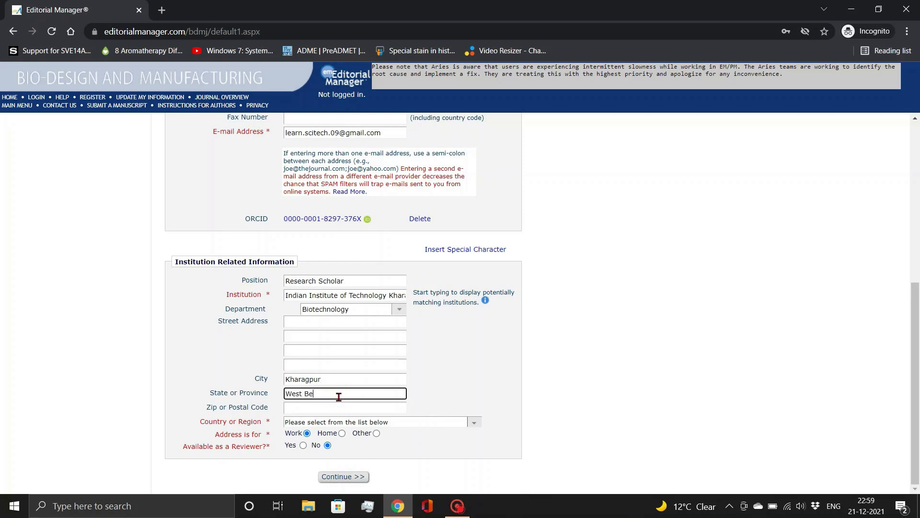
text(ngal)
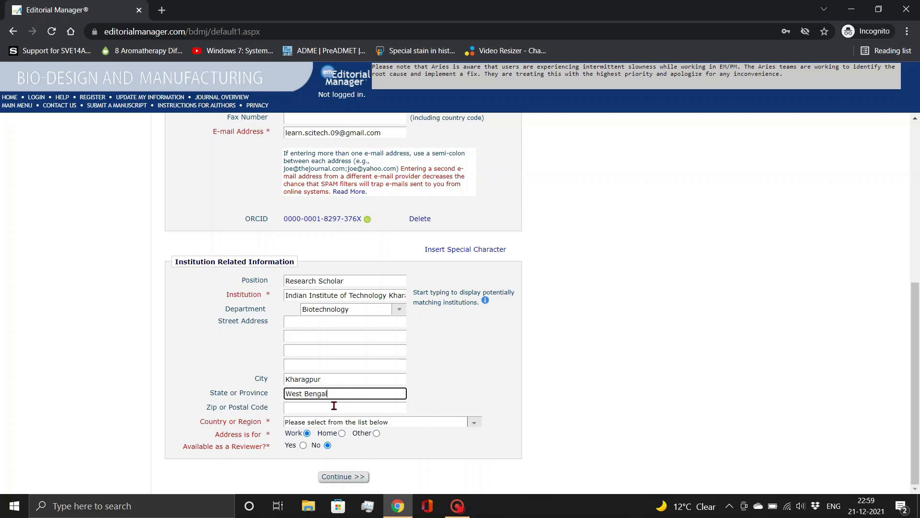
text(721)
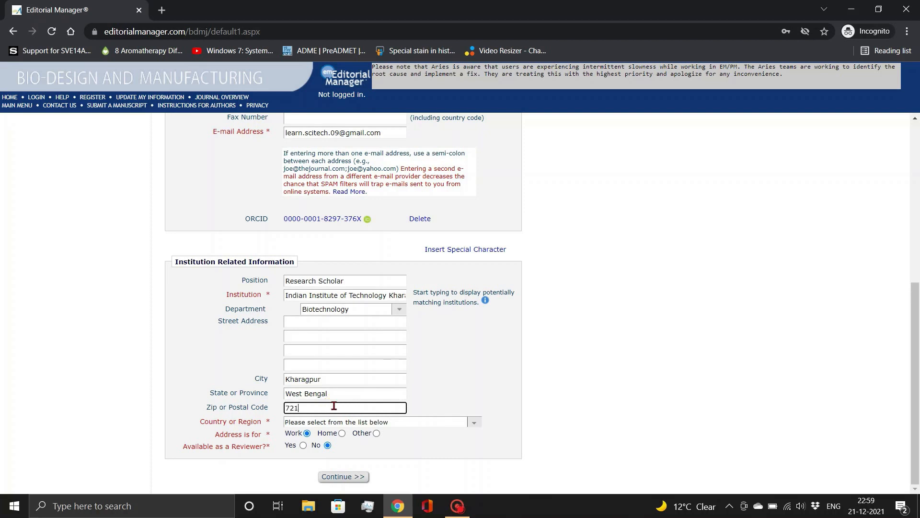
text(307)
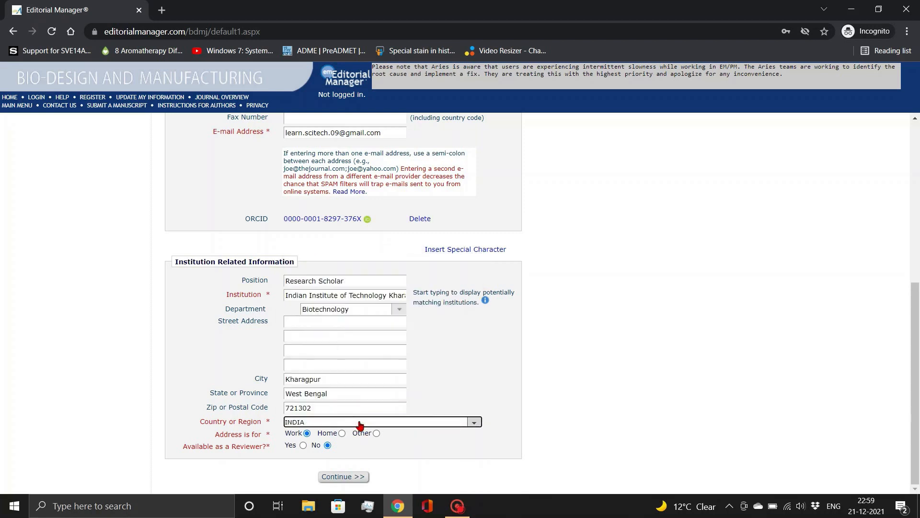
click(303, 445)
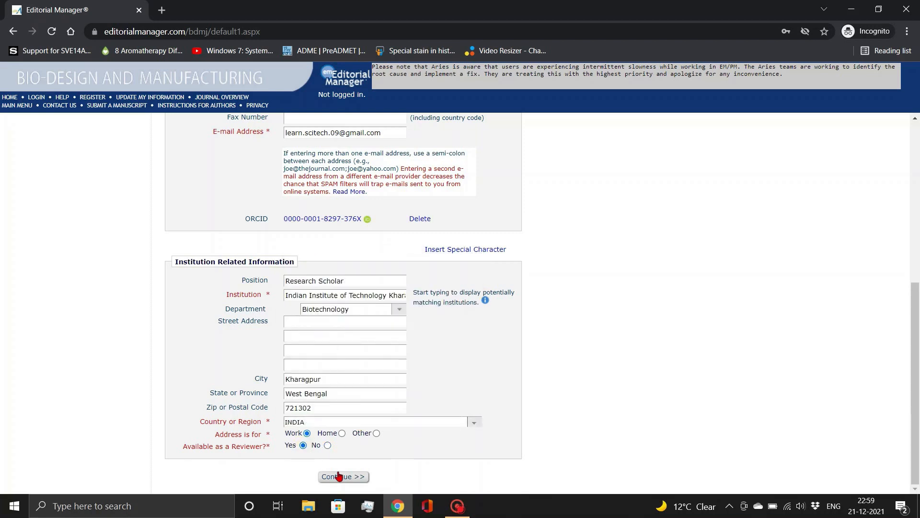
click(344, 476)
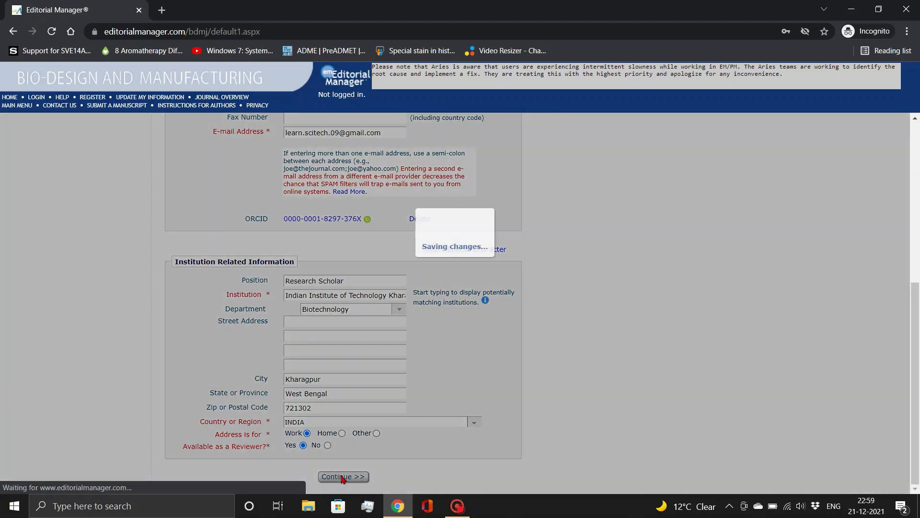
Step: Tick the personal-information acknowledgement on Confirm Registration and finish registering
click(343, 476)
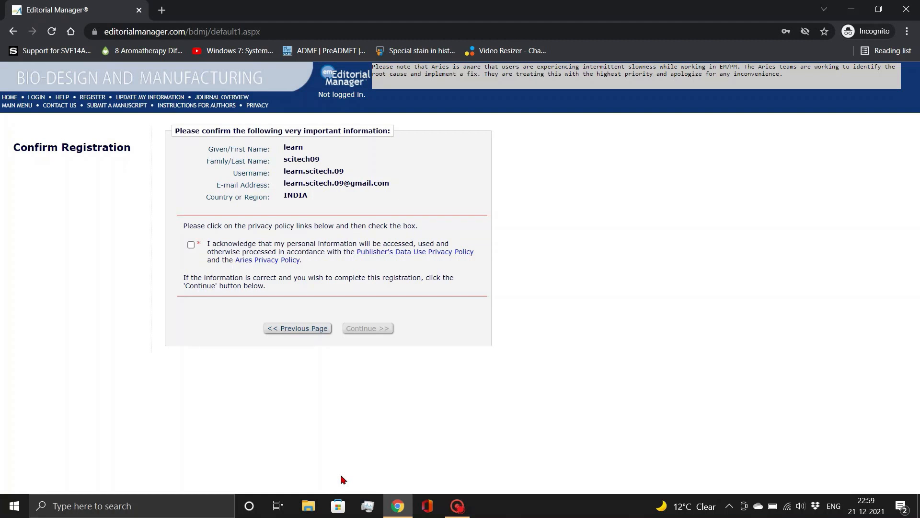
click(191, 244)
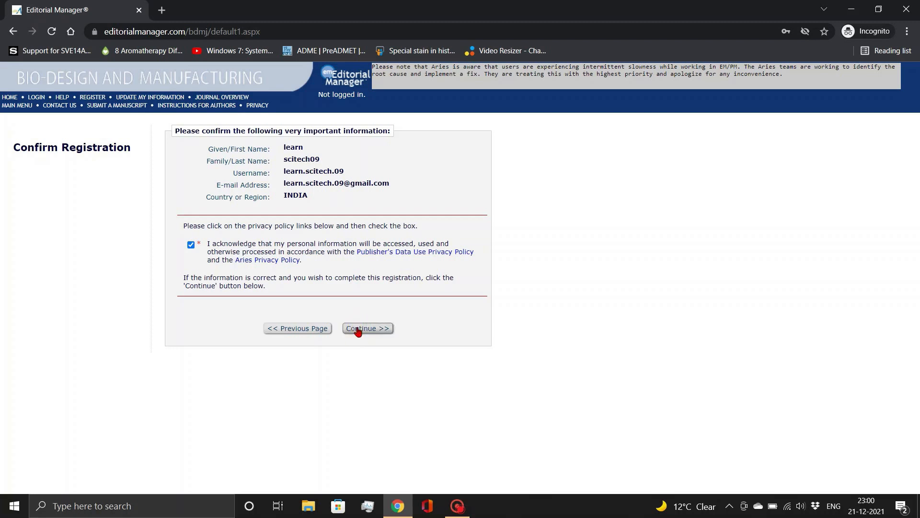
click(367, 328)
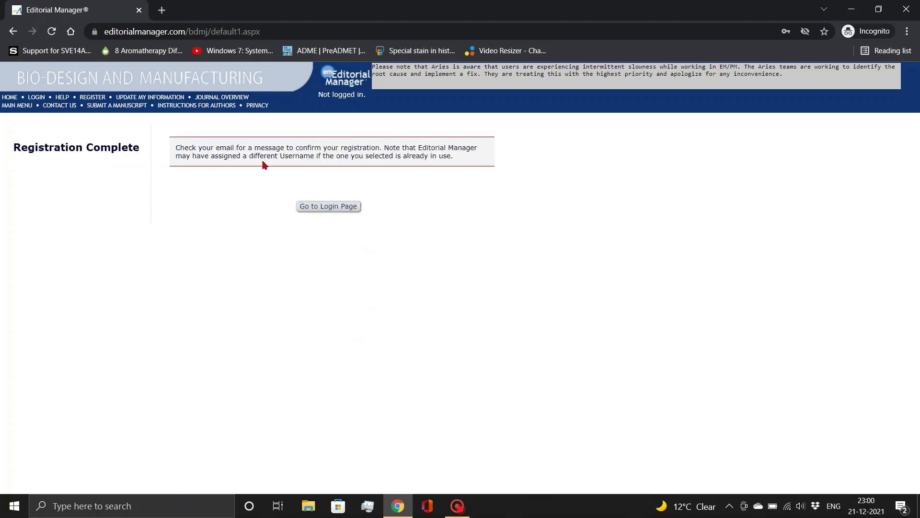
mouse_move(377, 200)
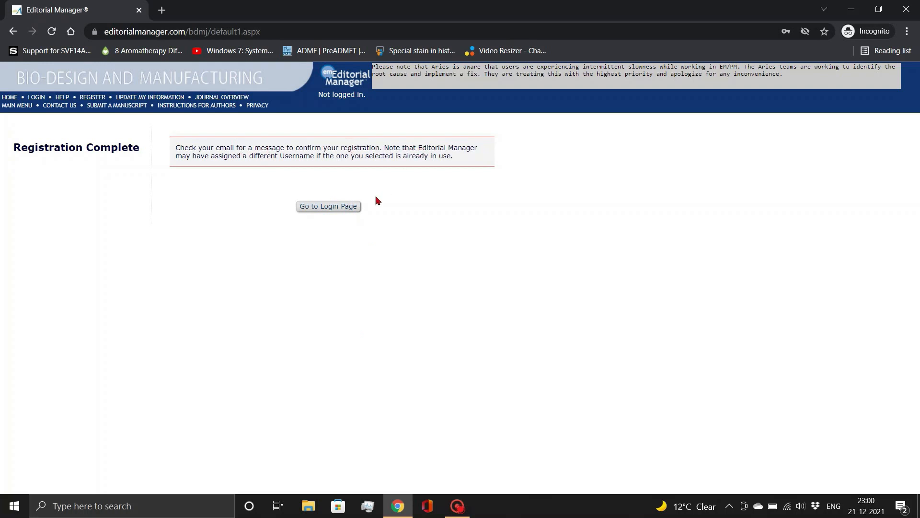
Step: Follow 'Go to Login Page' from the Registration Complete notice
click(348, 210)
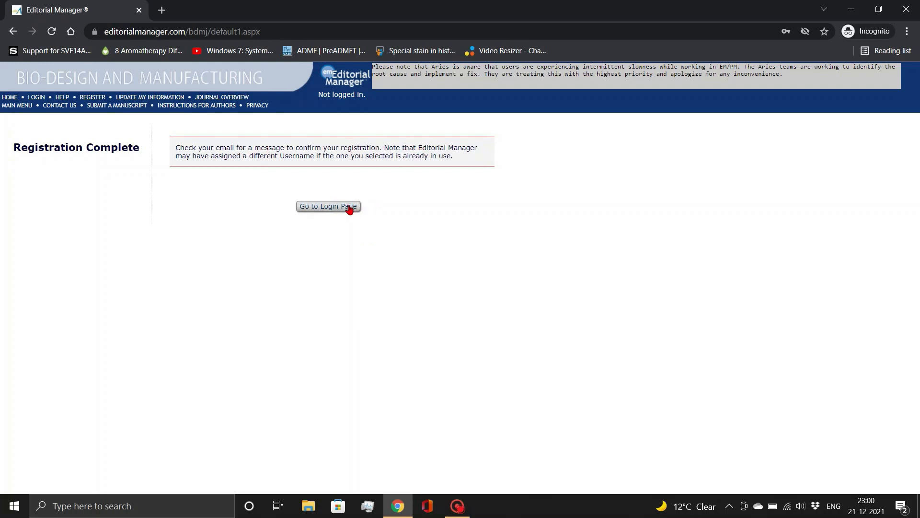
click(328, 206)
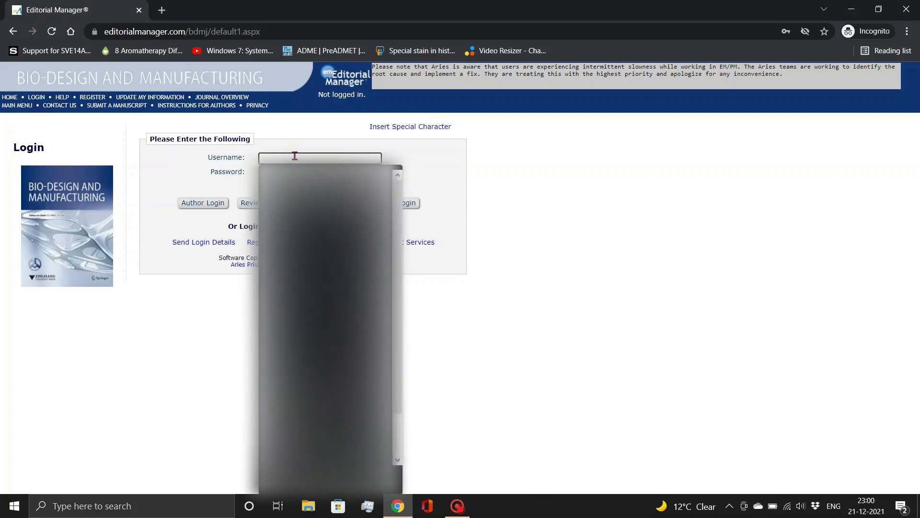
Step: Start entering the new username, typing 'lear' into the login form's Username box
text(lear)
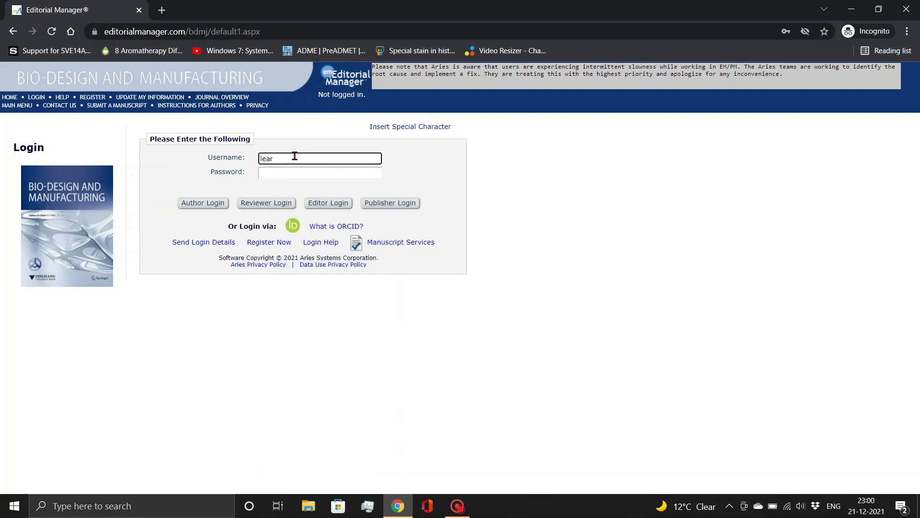